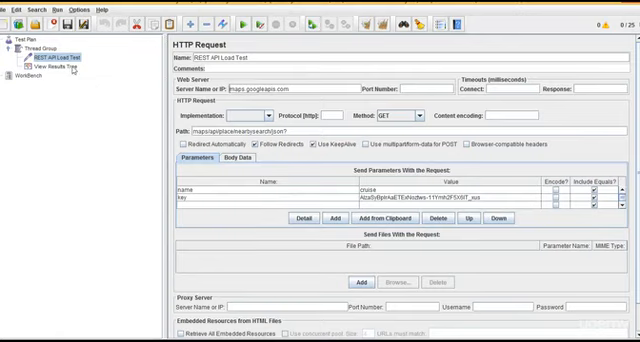
Confirm the Thread Group has 25 threads, then start the test from View Results Tree.
click(49, 57)
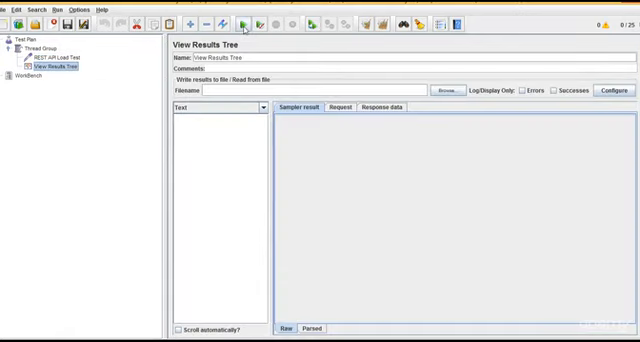
click(39, 46)
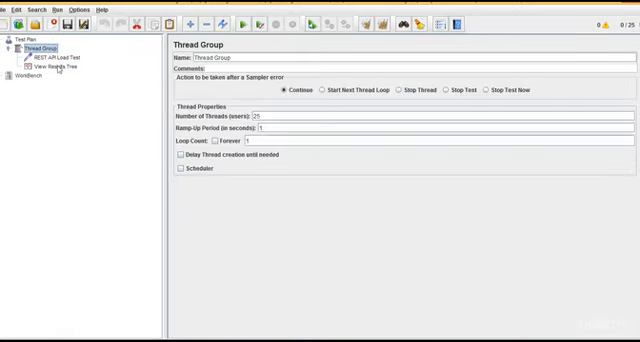
click(58, 68)
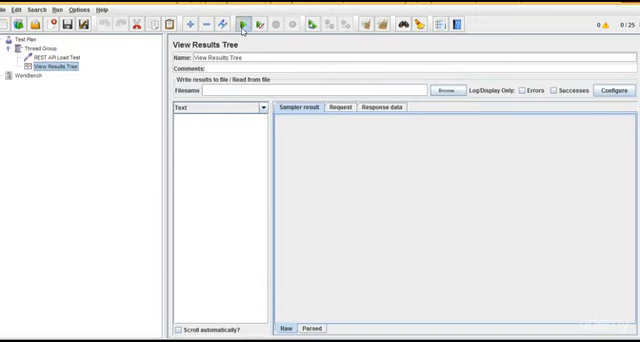
click(245, 20)
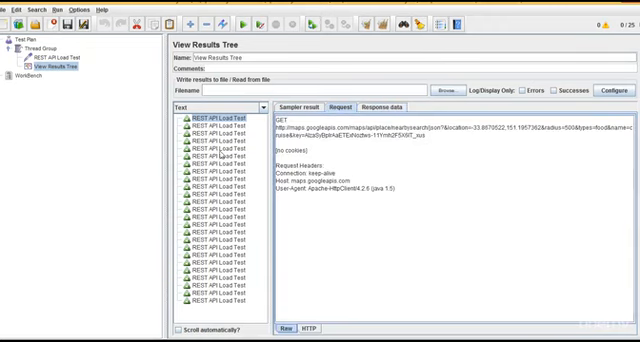
Select a sample to show its REQUEST_DENIED response requiring SSL.
click(223, 158)
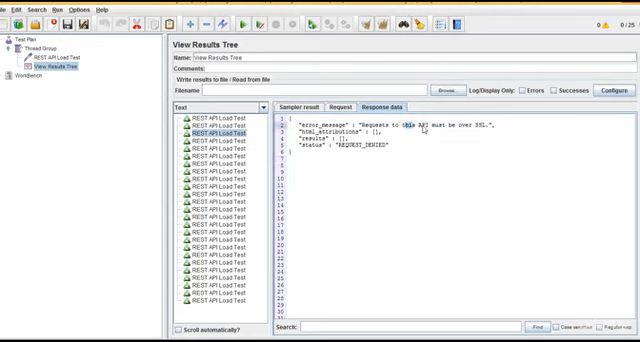
mouse_move(480, 131)
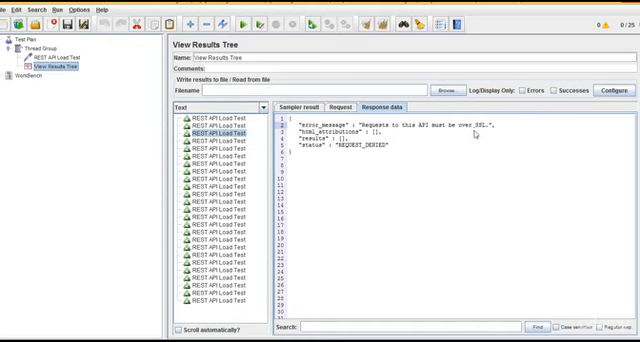
Set the REST API Load Test request's protocol to https.
click(40, 38)
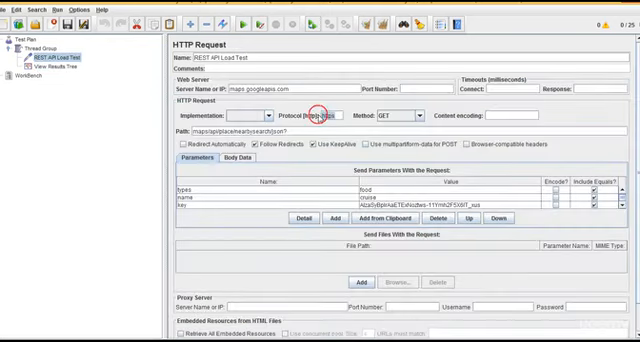
text(https)
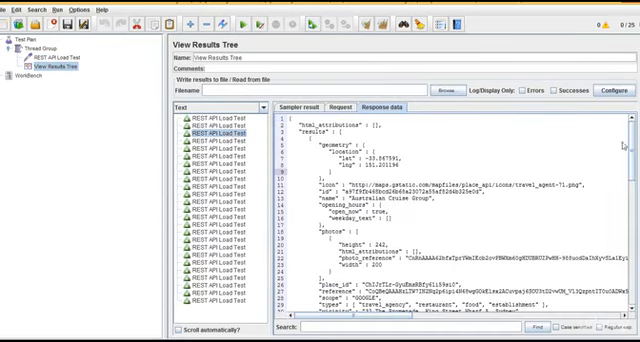
scroll(down, 3)
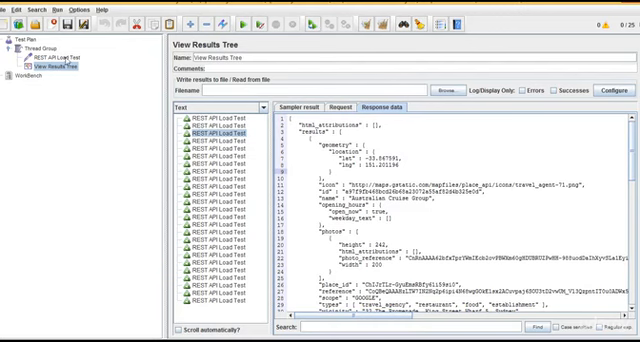
Open another REST API Load Test sample's response with Australian Cruise Group results.
click(47, 58)
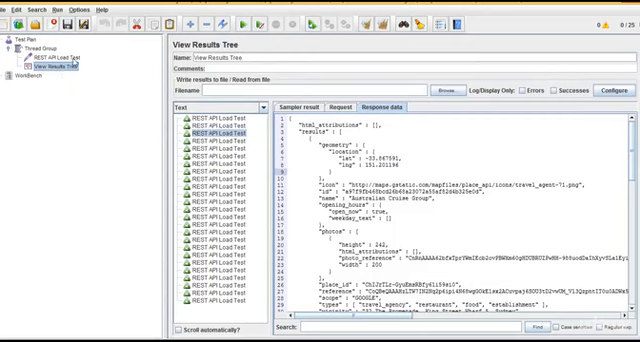
click(61, 45)
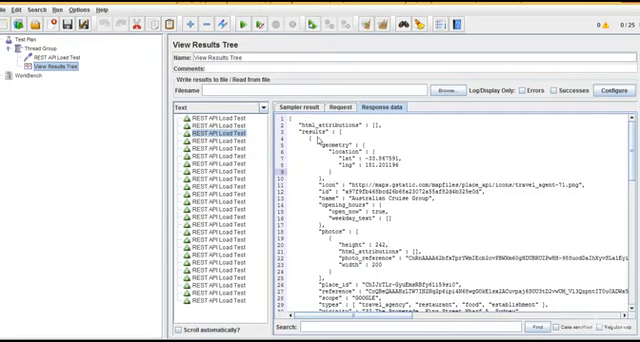
click(217, 131)
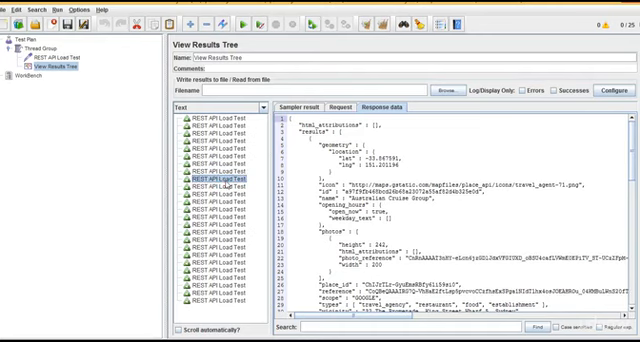
Reopen the REST API Load Test request showing the https GET to maps.googleapis.com.
click(65, 55)
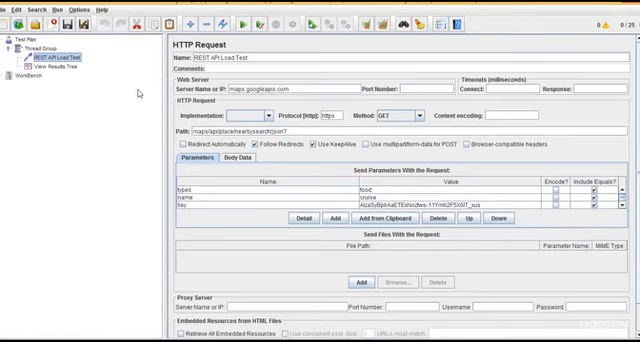
mouse_move(140, 92)
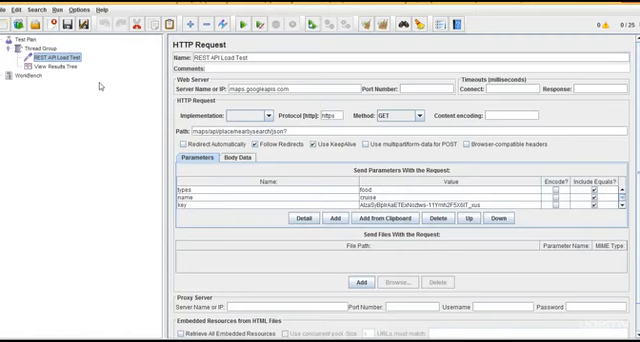
mouse_move(103, 85)
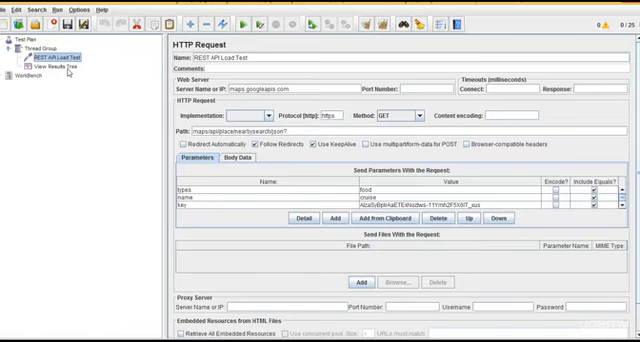
Scroll the response to Australian Cruise Group details at The Promenade, Sydney.
click(55, 68)
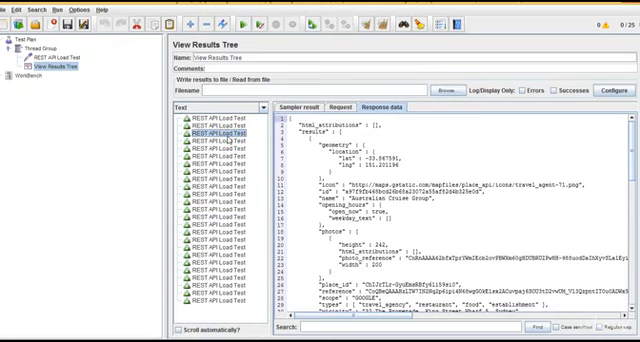
mouse_move(528, 153)
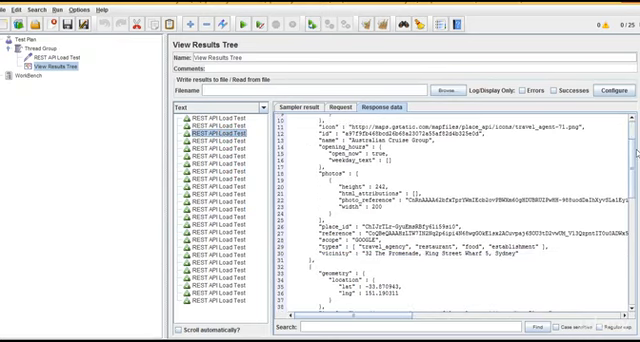
scroll(down, 3)
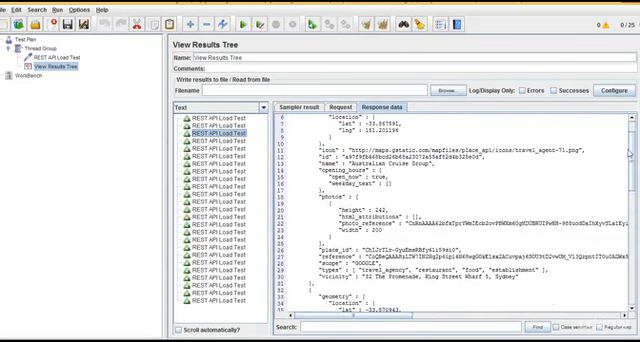
click(344, 106)
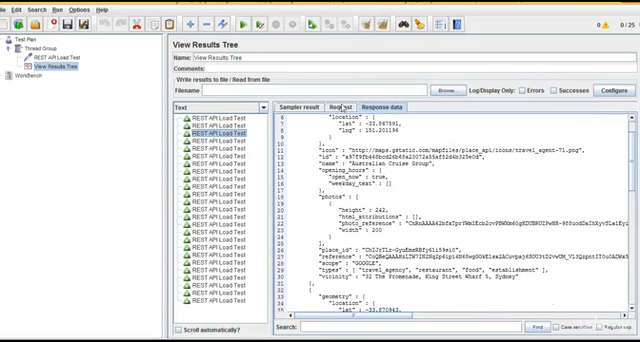
Click through REST API Load Test samples for 200 OK responses and check the 25-user thread count.
click(296, 105)
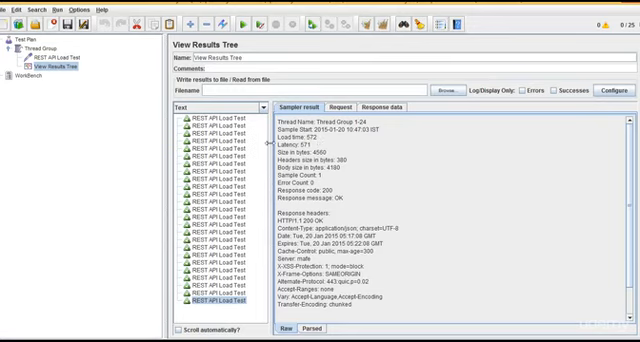
click(213, 133)
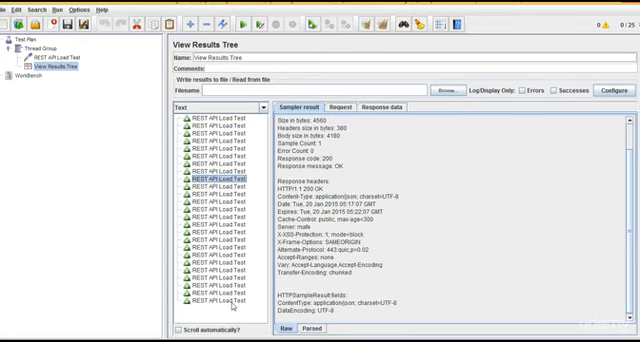
click(212, 269)
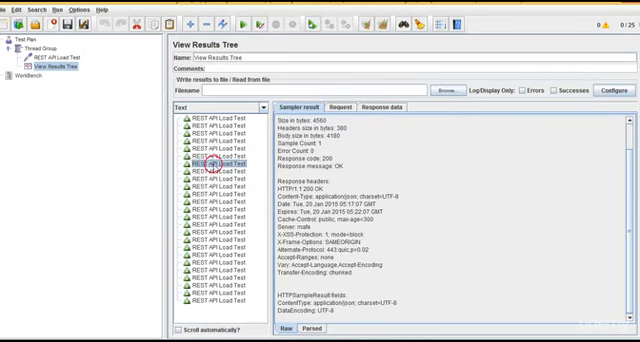
click(42, 45)
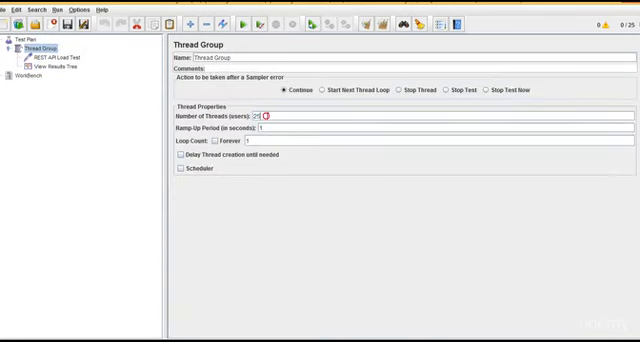
click(50, 65)
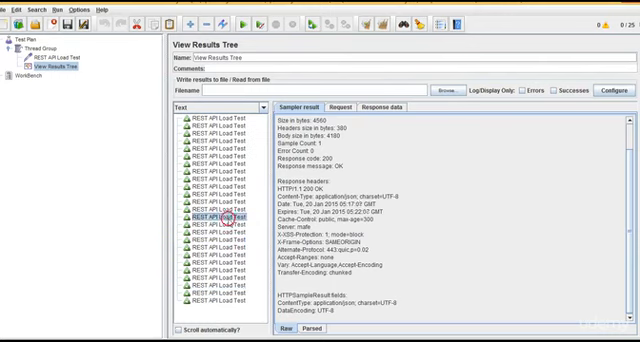
click(215, 221)
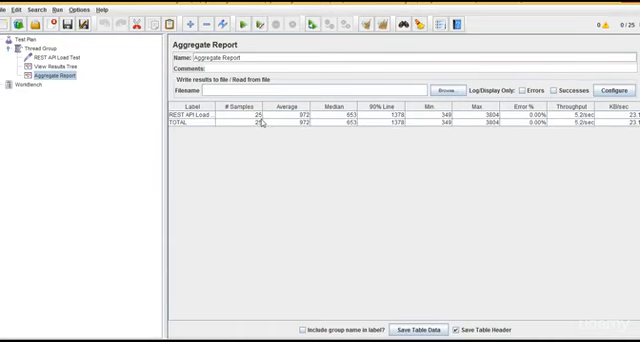
mouse_move(305, 121)
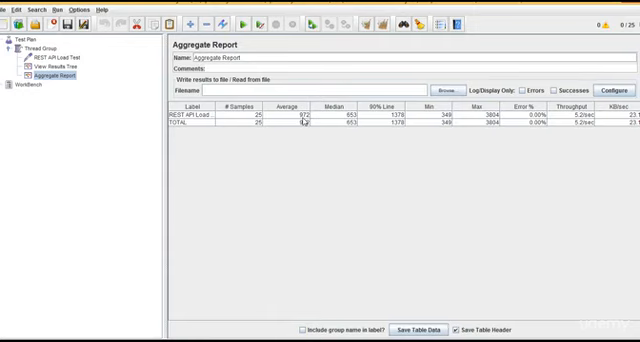
mouse_move(388, 118)
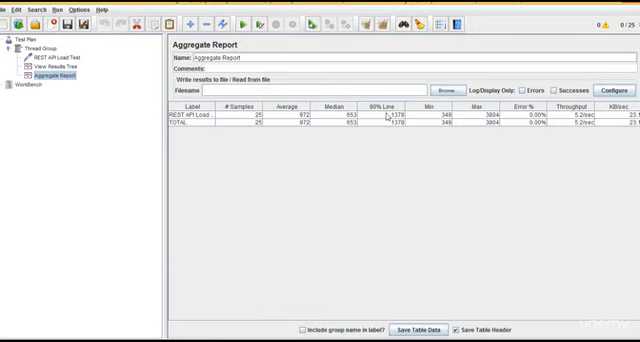
mouse_move(390, 120)
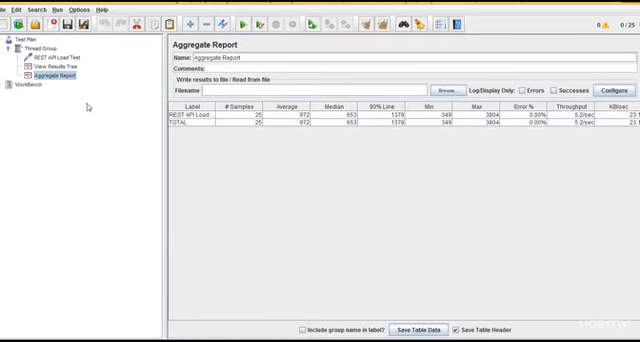
Reopen Thread Group settings showing 25 users, 1-second ramp-up and one loop.
click(42, 46)
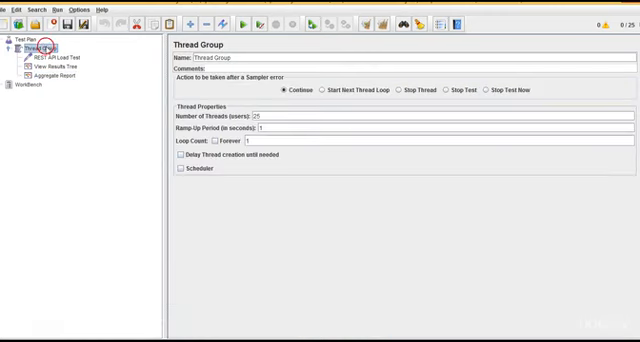
click(57, 64)
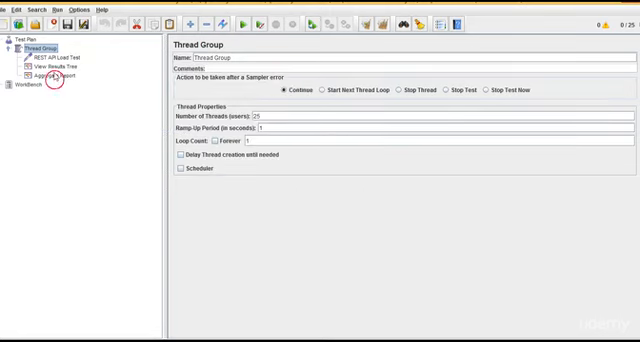
click(55, 64)
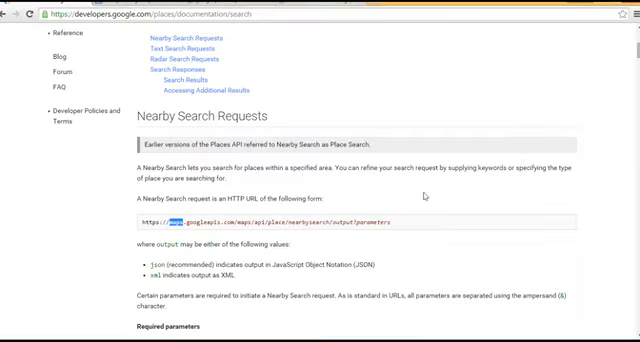
Scroll the Places docs past Nearby and Text Search to the Radar Search parameters.
scroll(down, 3)
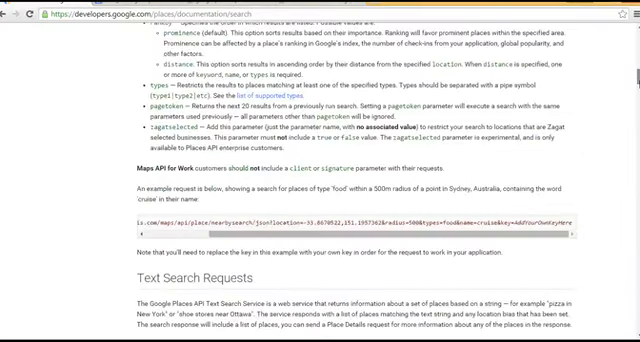
scroll(down, 3)
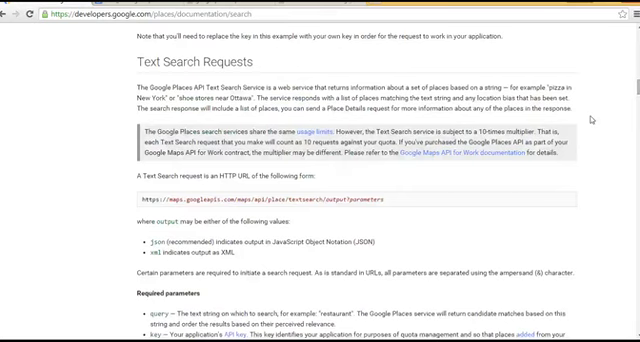
mouse_move(142, 205)
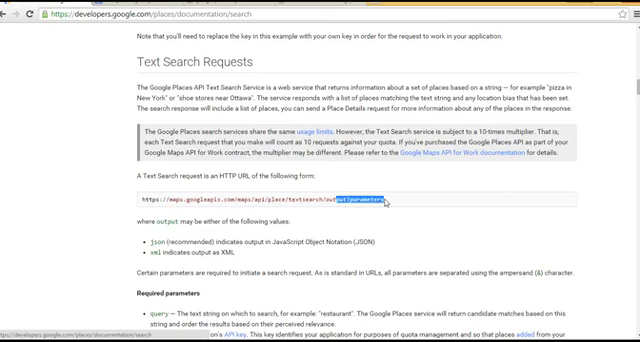
scroll(down, 3)
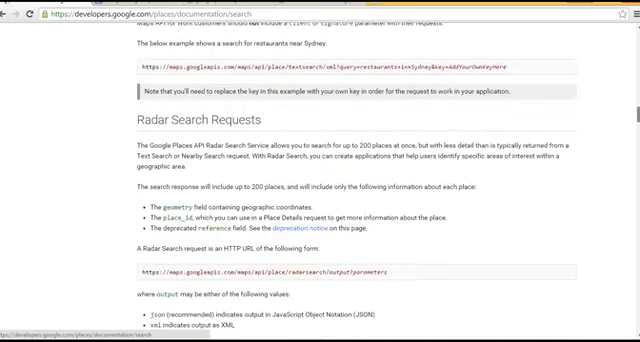
scroll(up, 3)
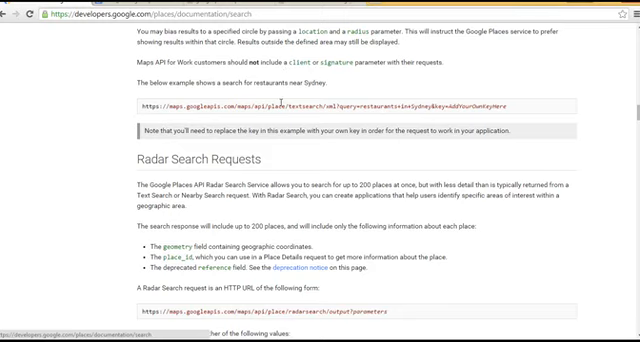
scroll(up, 3)
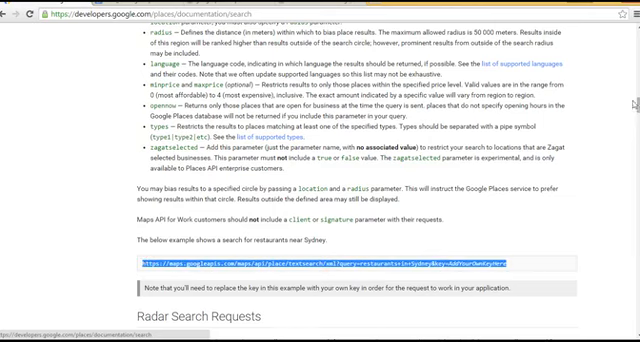
scroll(down, 3)
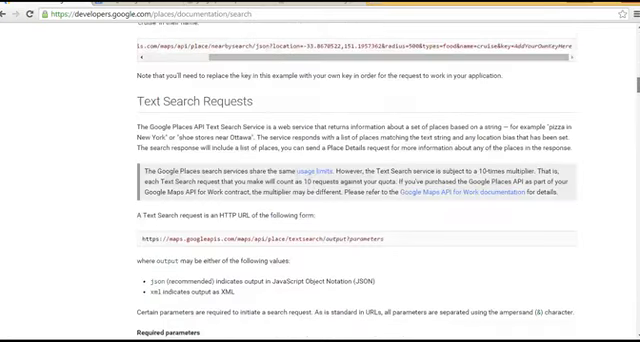
scroll(down, 3)
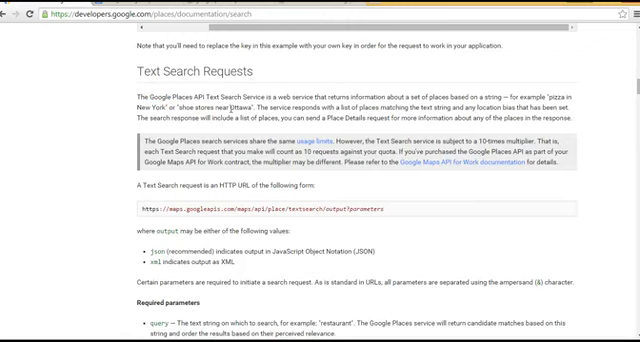
double_click(228, 107)
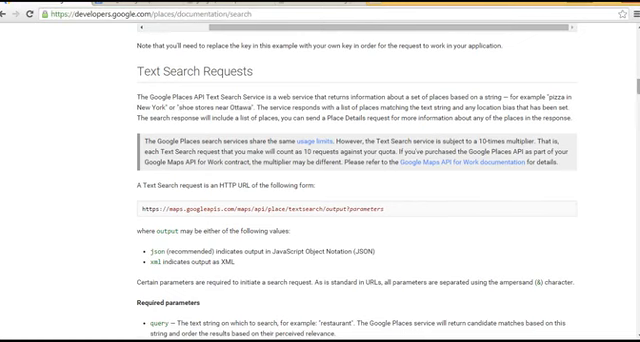
scroll(down, 3)
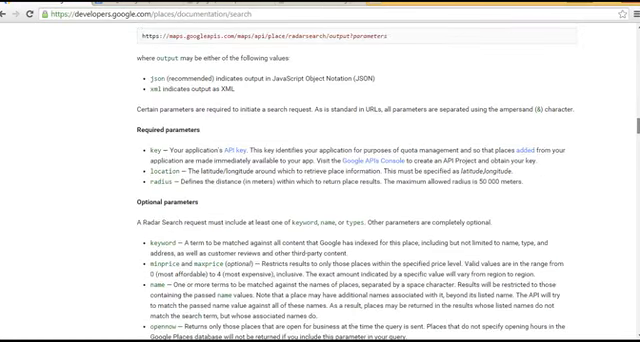